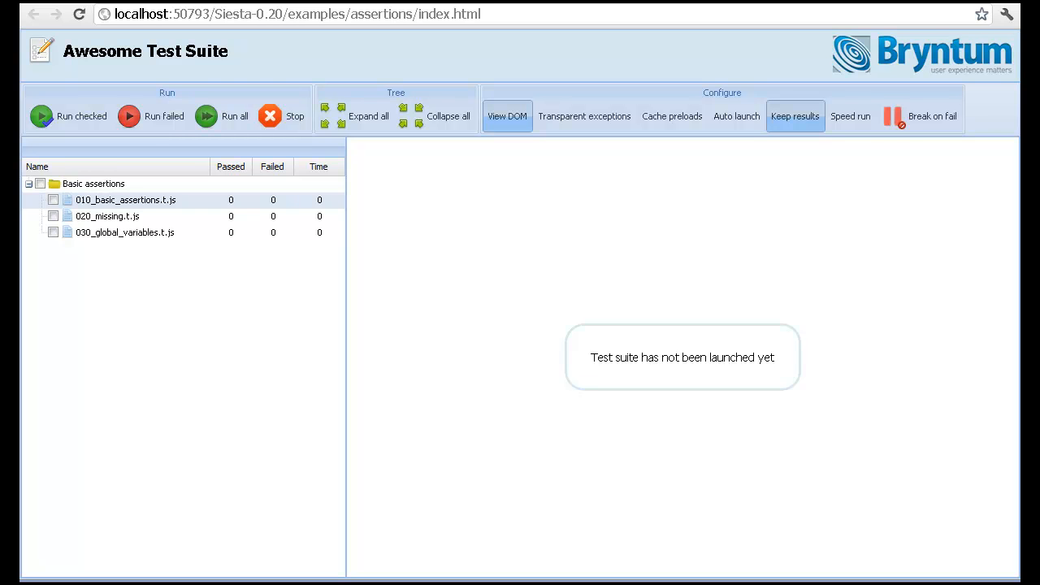
pyautogui.moveTo(684, 421)
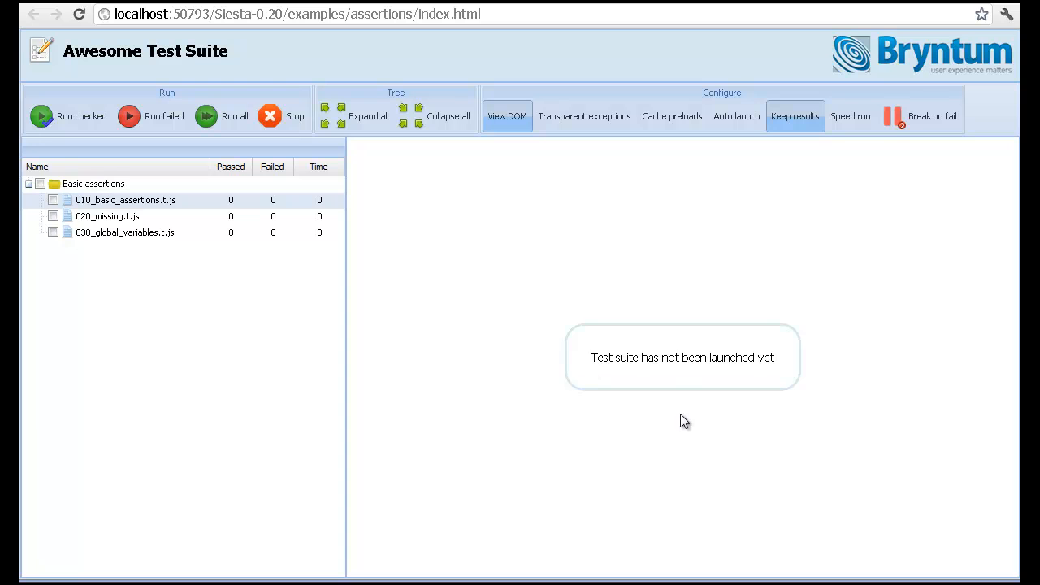
pyautogui.moveTo(682, 389)
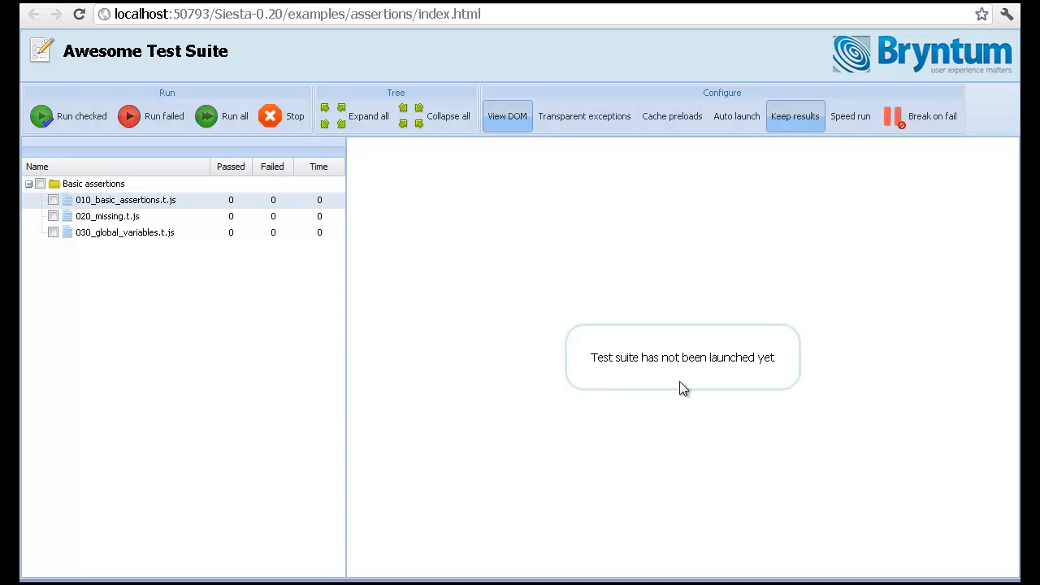
pyautogui.moveTo(527, 227)
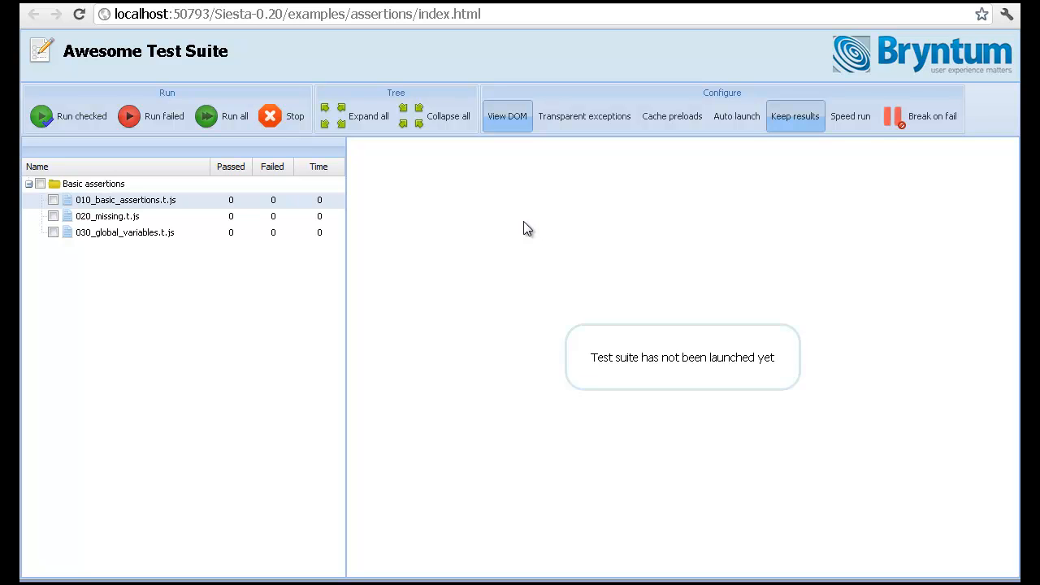
pyautogui.moveTo(504, 231)
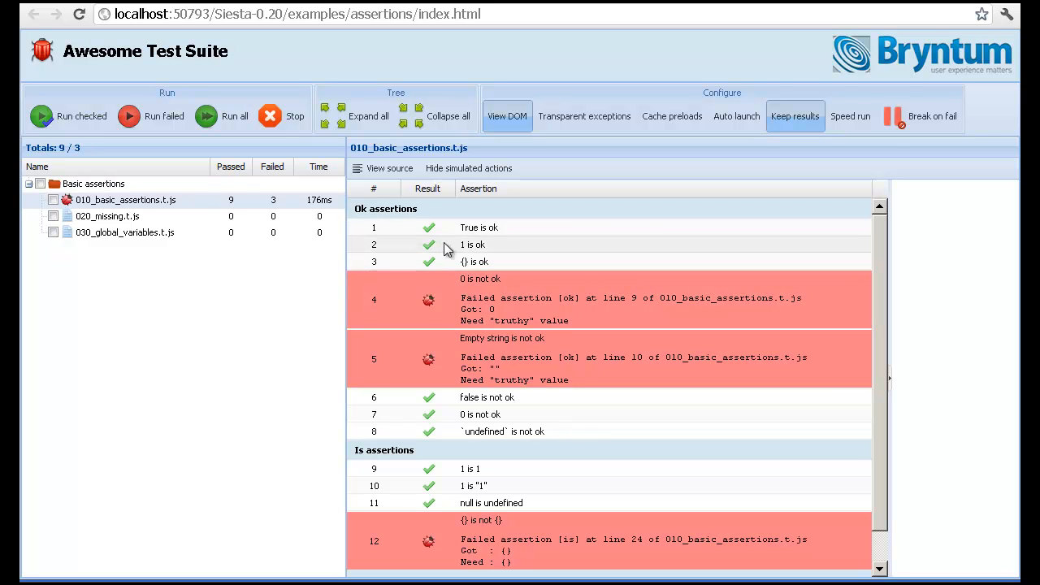
pyautogui.moveTo(403, 296)
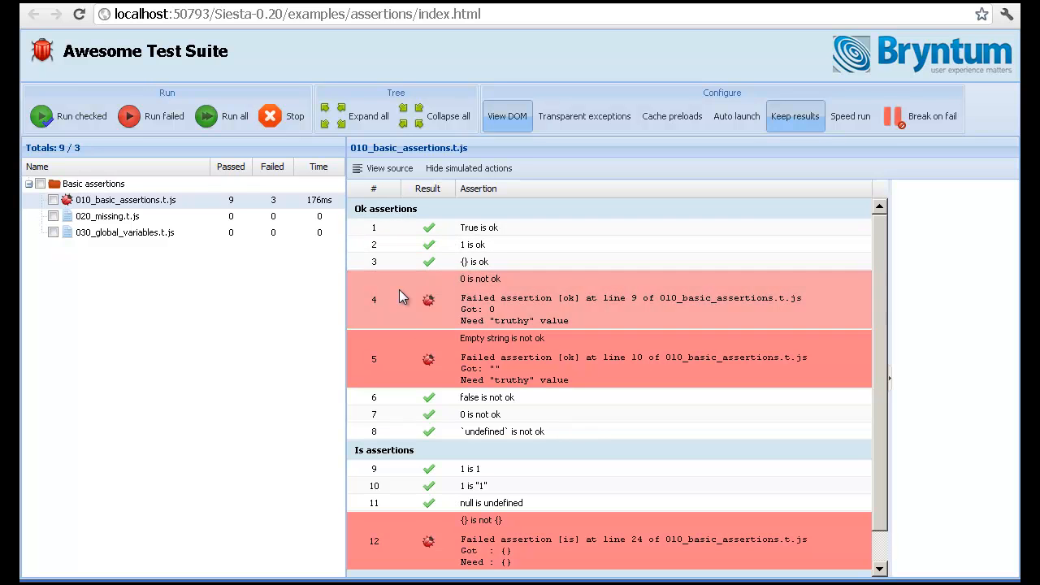
pyautogui.moveTo(409, 439)
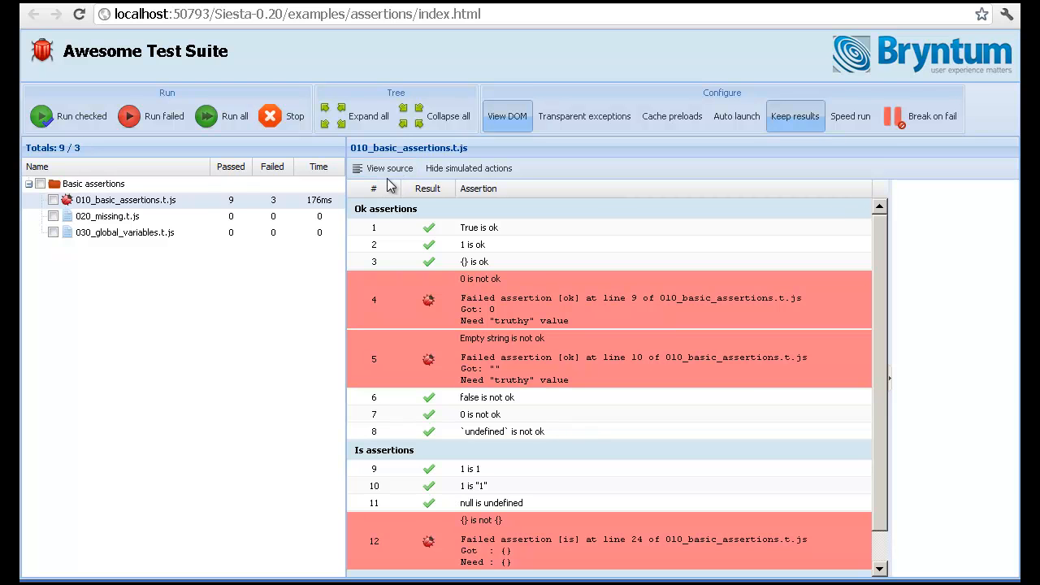
pyautogui.click(390, 168)
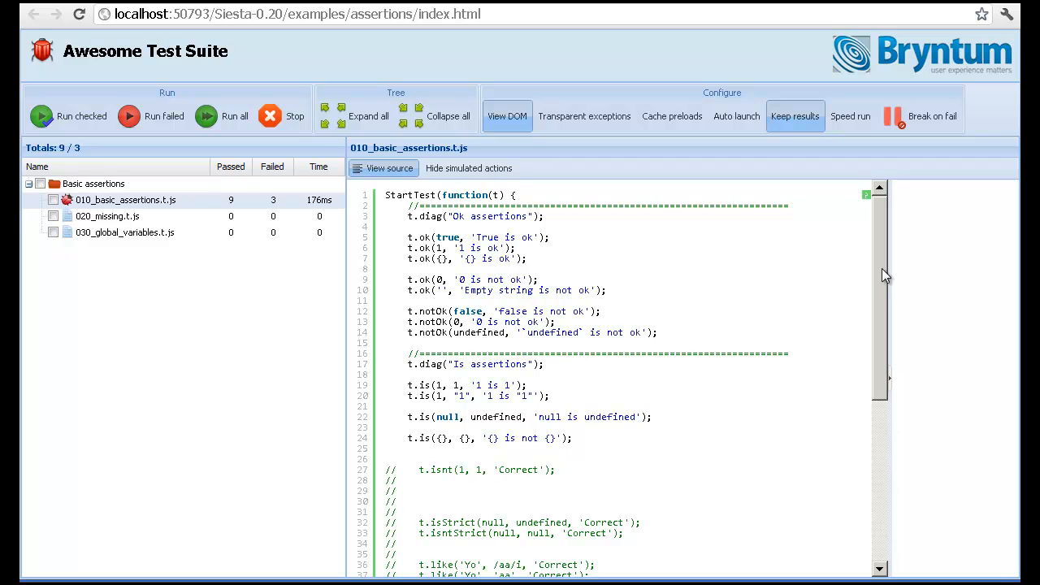
pyautogui.scroll(-3)
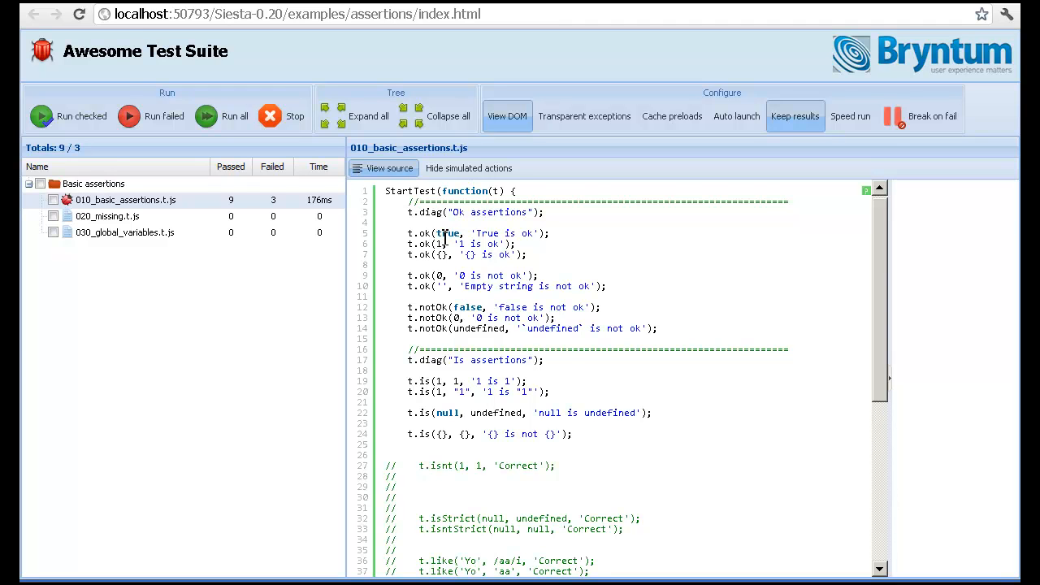
pyautogui.moveTo(441, 254)
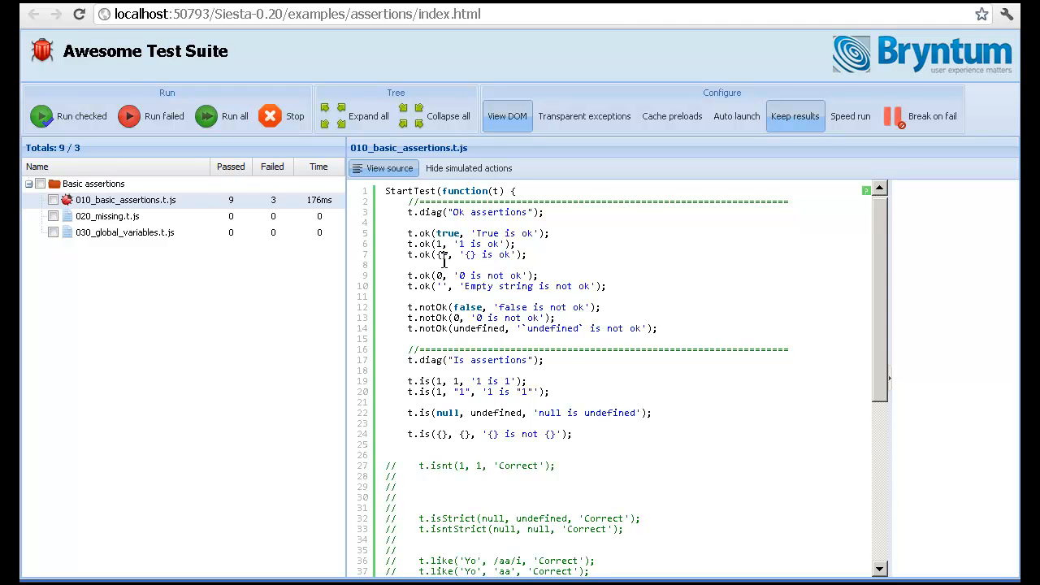
pyautogui.moveTo(409, 280)
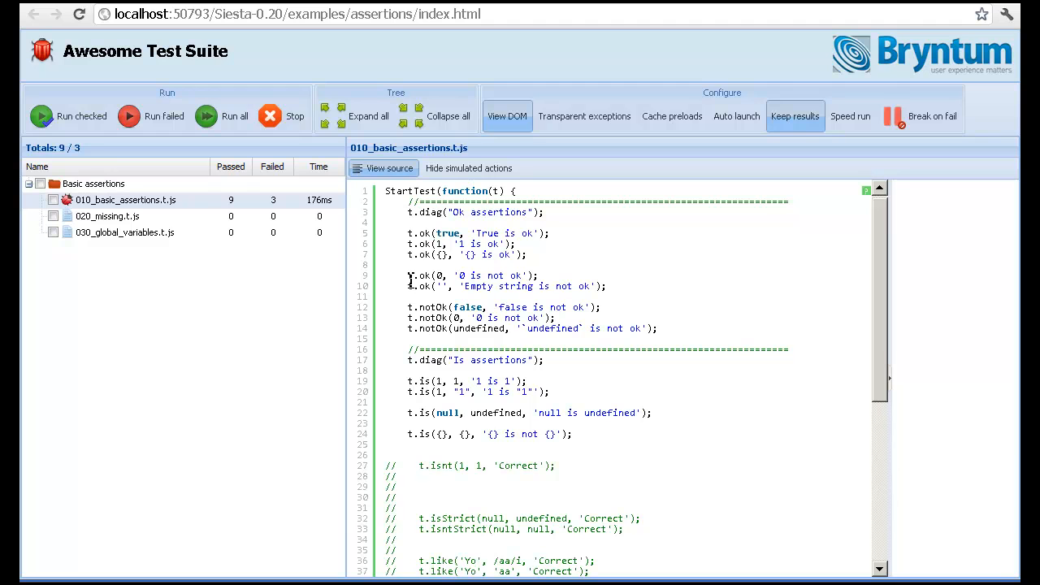
pyautogui.doubleClick(471, 276)
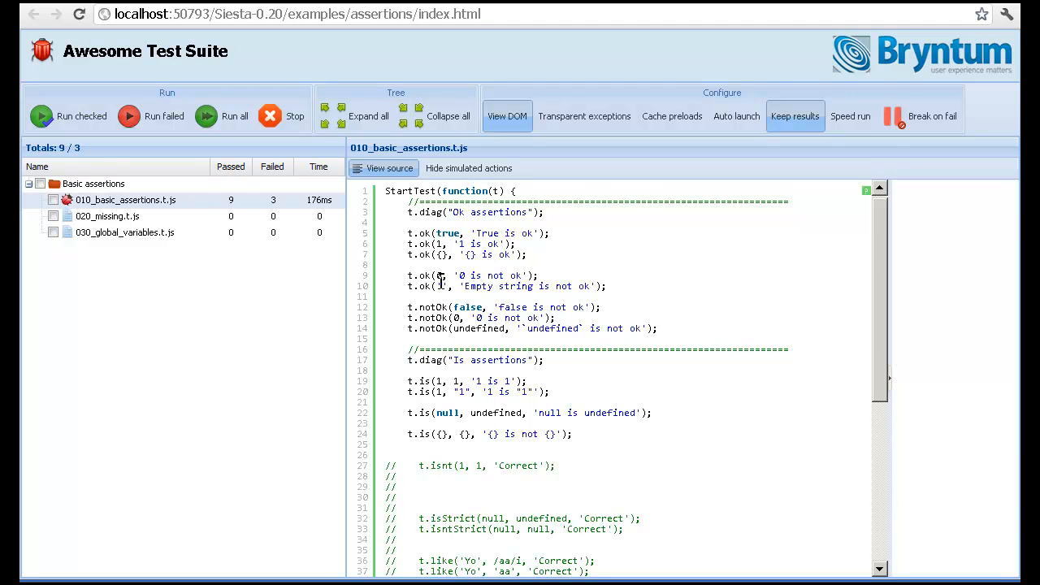
pyautogui.doubleClick(484, 276)
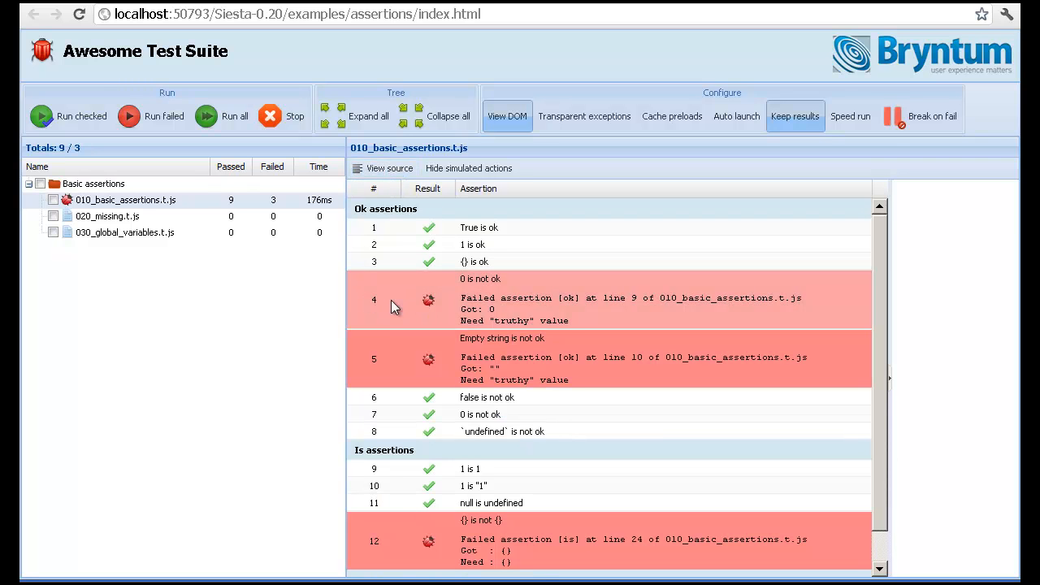
pyautogui.moveTo(507, 302)
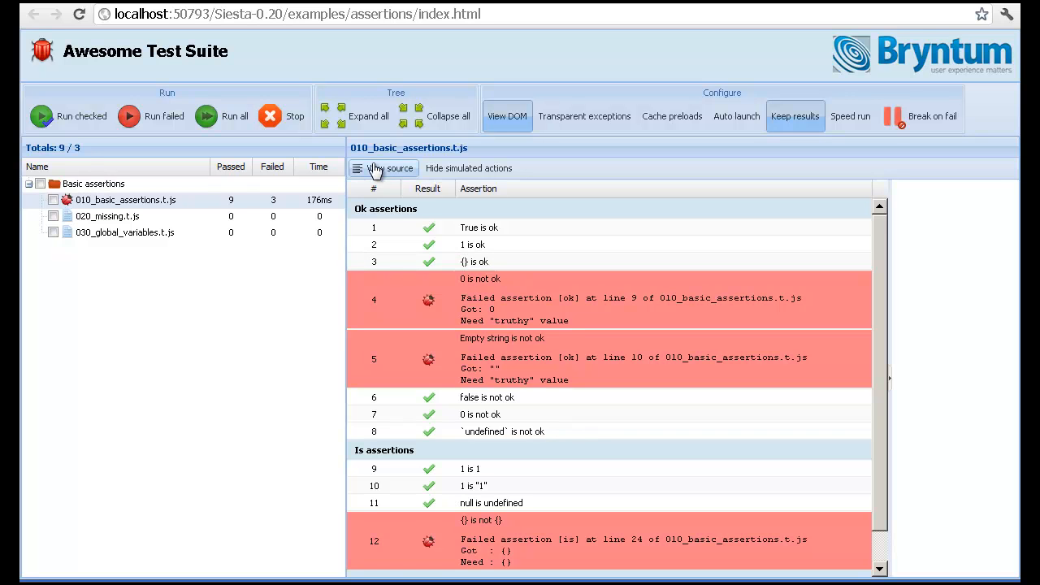
pyautogui.click(390, 167)
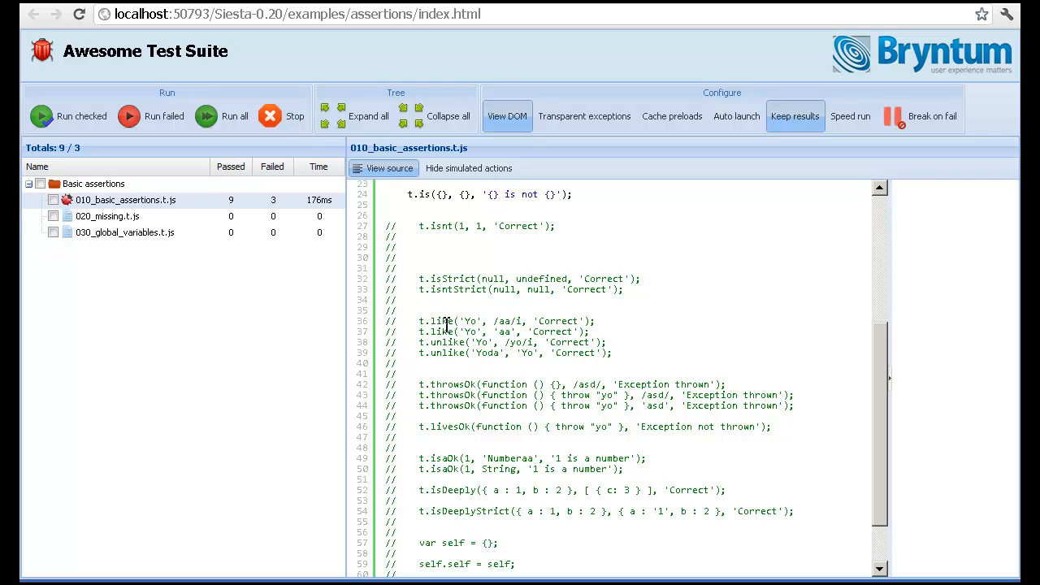
pyautogui.click(383, 167)
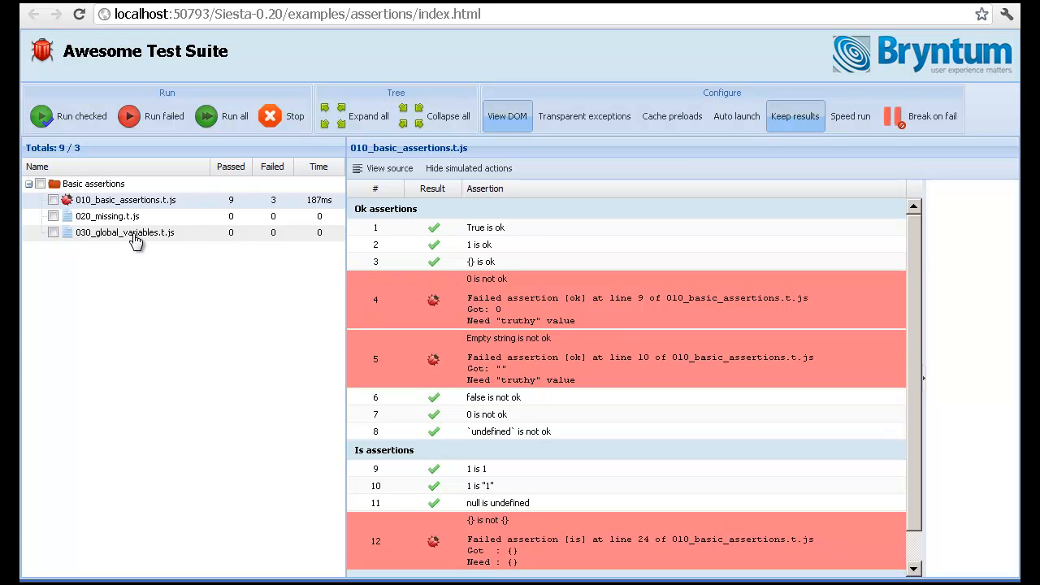
# Step: Run 030_global_variables.t.js and widen the results panel to read its 2 passed, 1 failed outcome
pyautogui.click(123, 233)
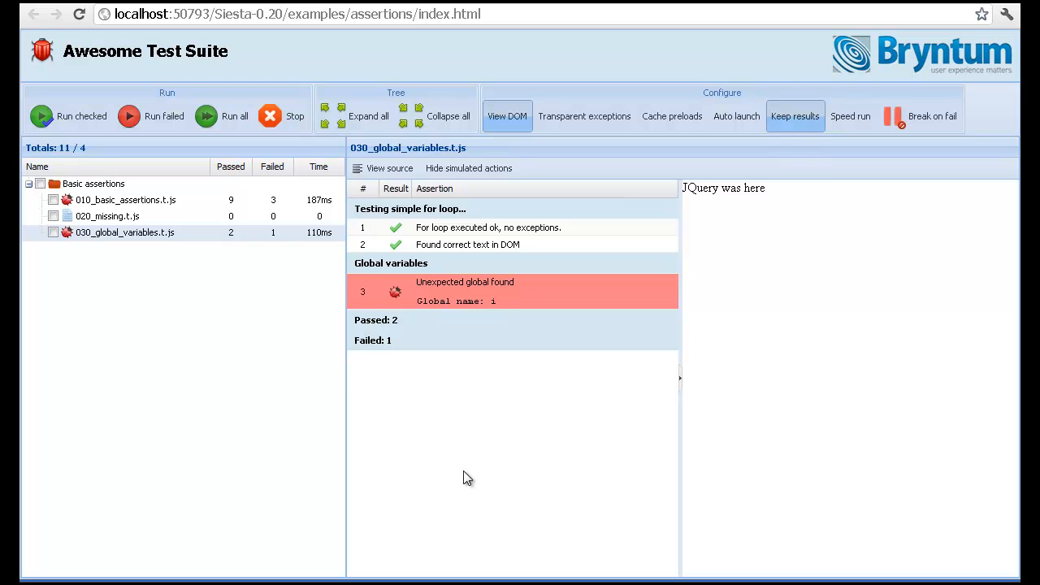
pyautogui.moveTo(680, 439)
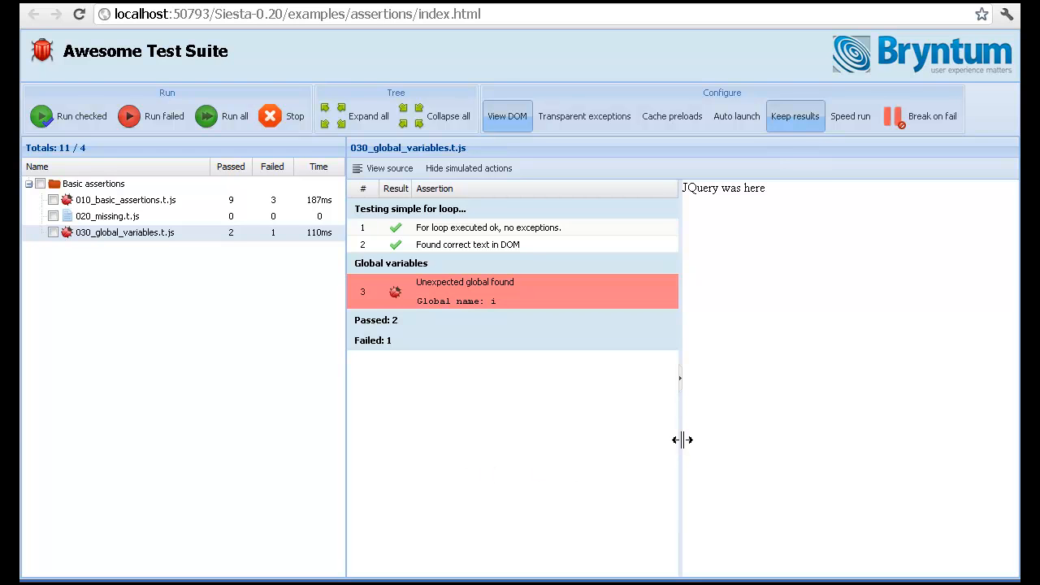
pyautogui.moveTo(682, 438); pyautogui.dragTo(697, 439)
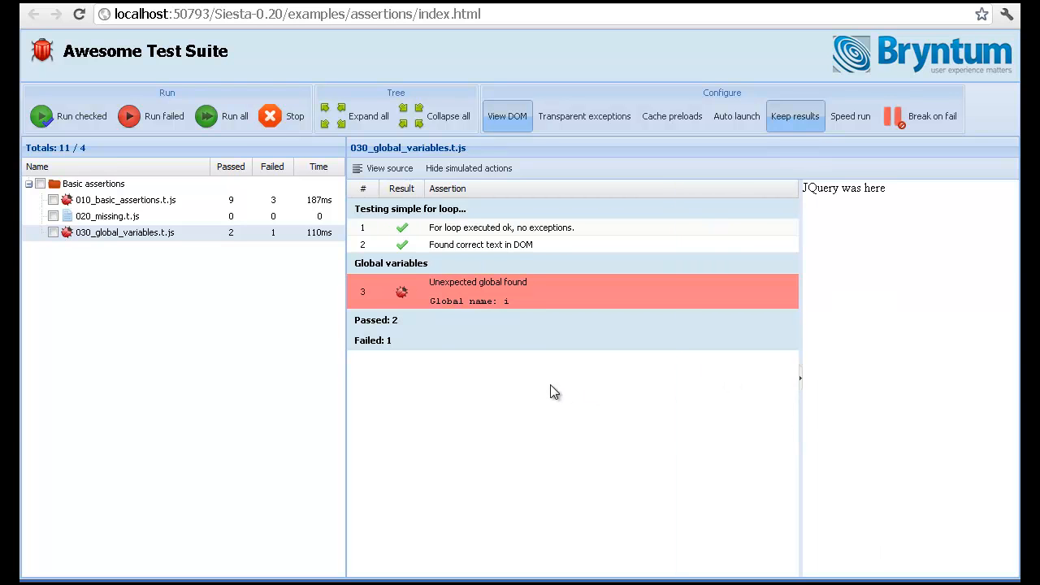
pyautogui.moveTo(673, 262)
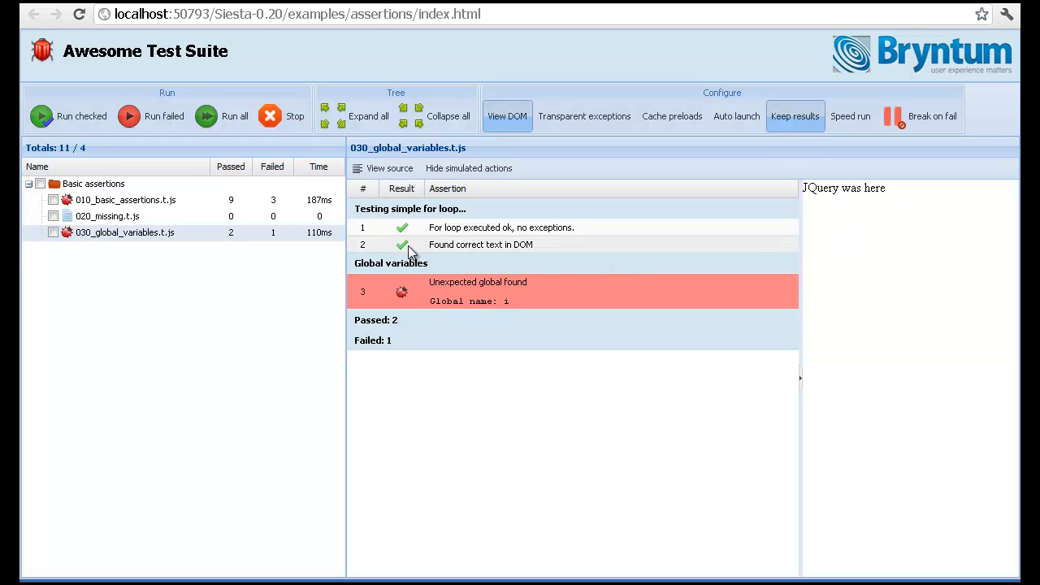
pyautogui.moveTo(481, 296)
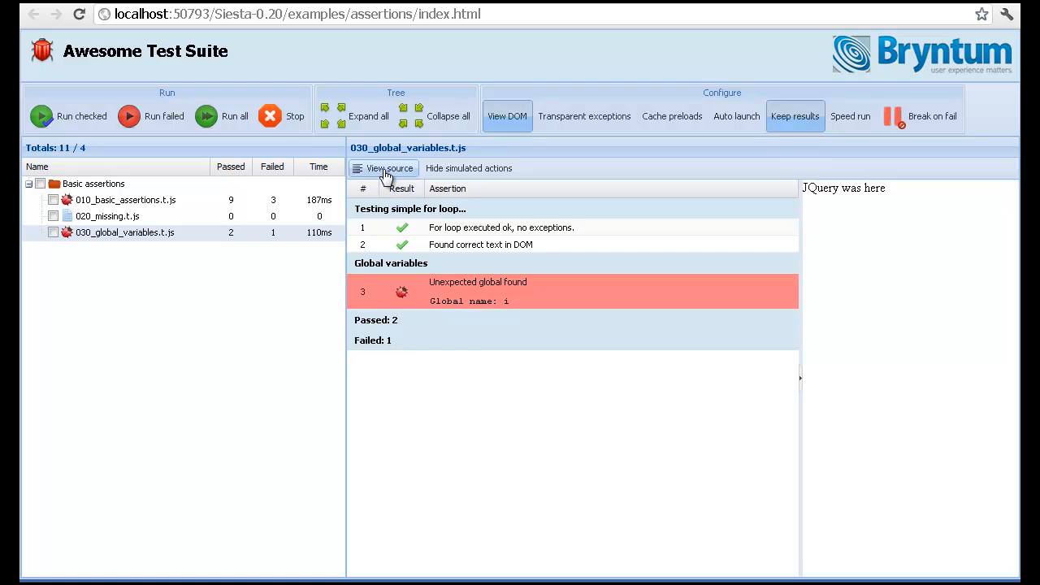
# Step: Toggle View source to display the global variables test code with its expectGlobals line
pyautogui.click(390, 167)
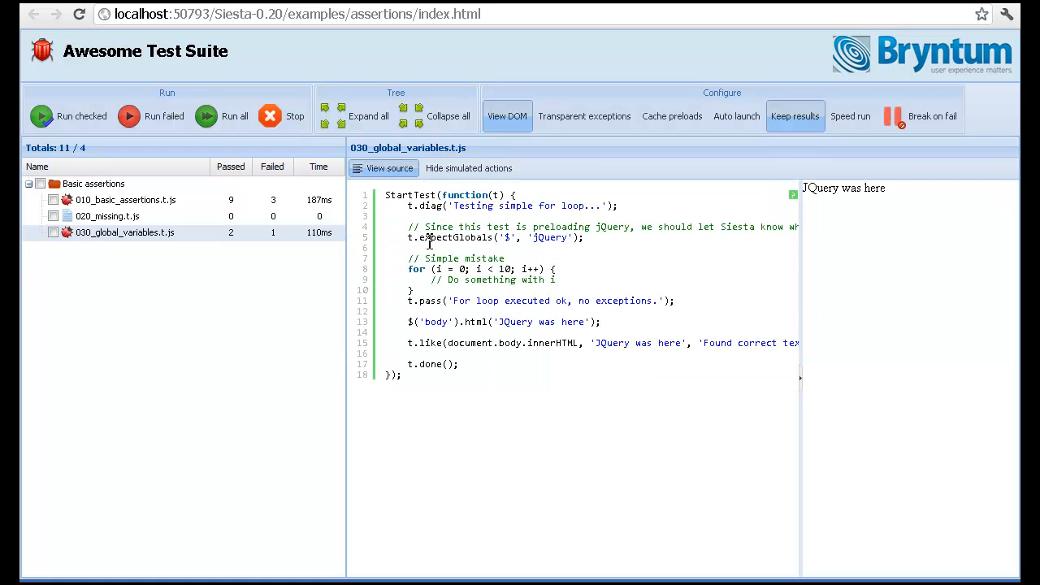
pyautogui.moveTo(591, 246)
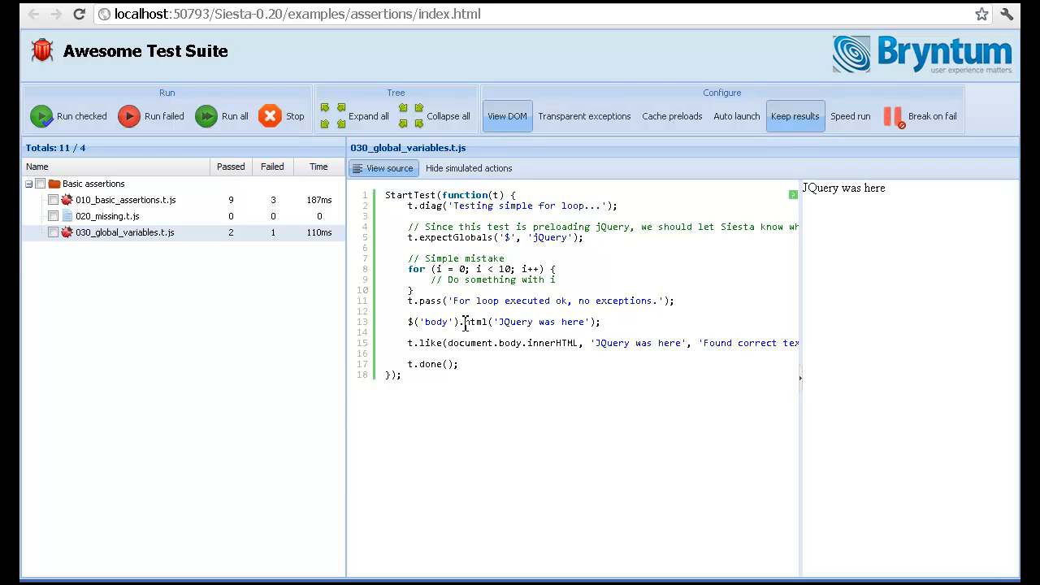
pyautogui.moveTo(432, 341)
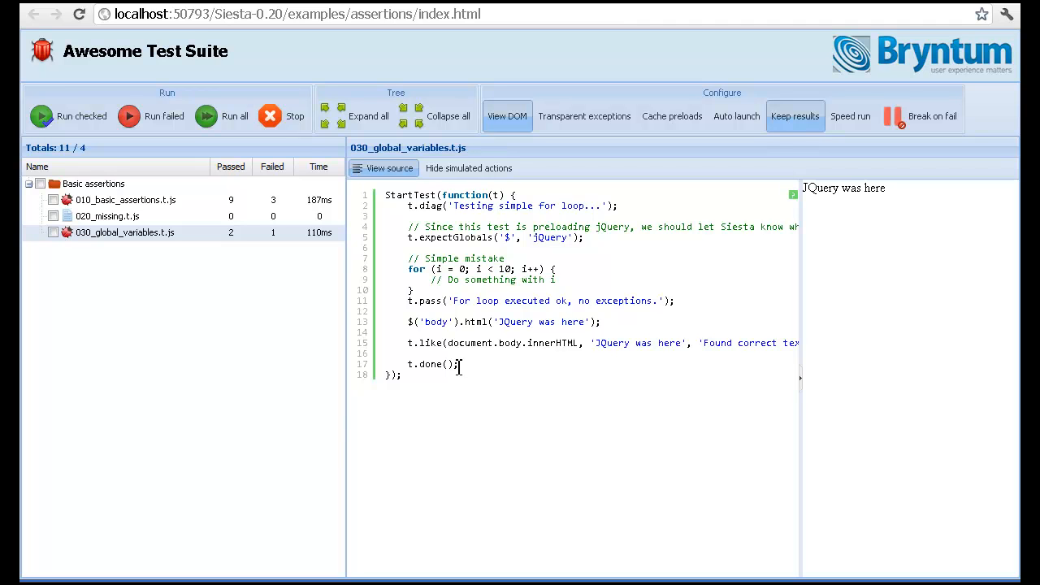
pyautogui.moveTo(462, 367)
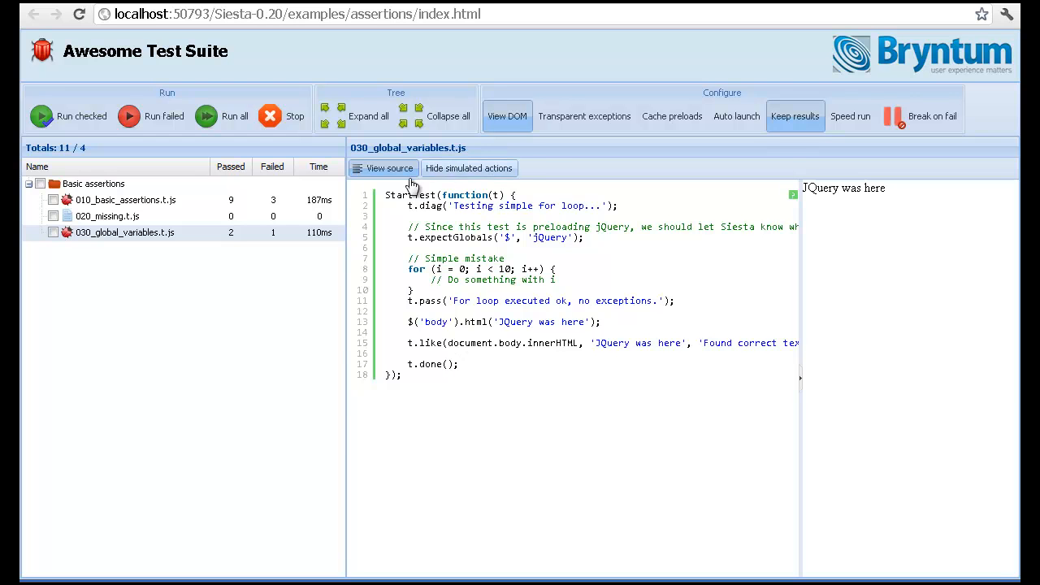
pyautogui.click(390, 168)
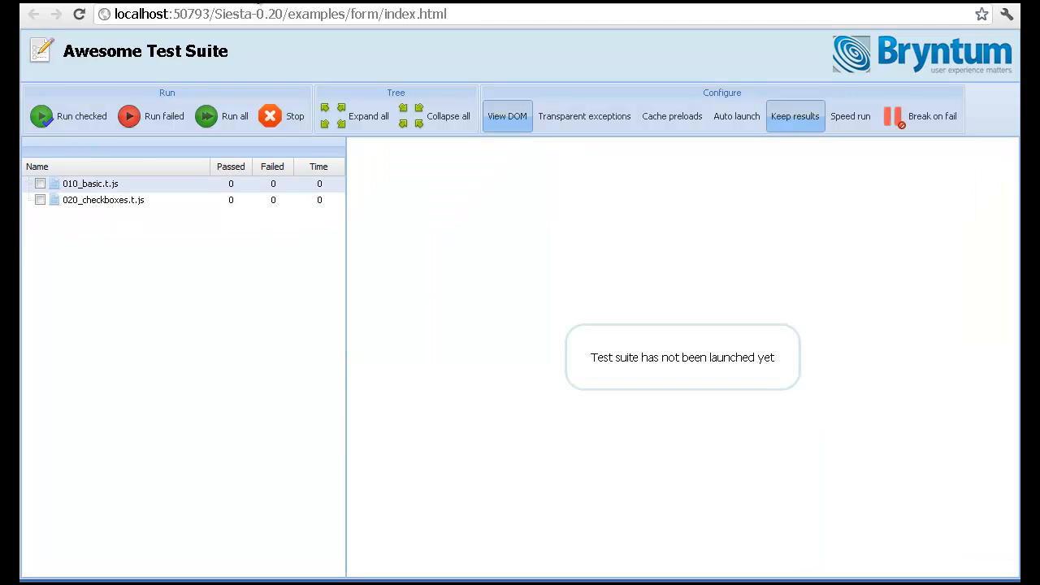
pyautogui.moveTo(105, 198)
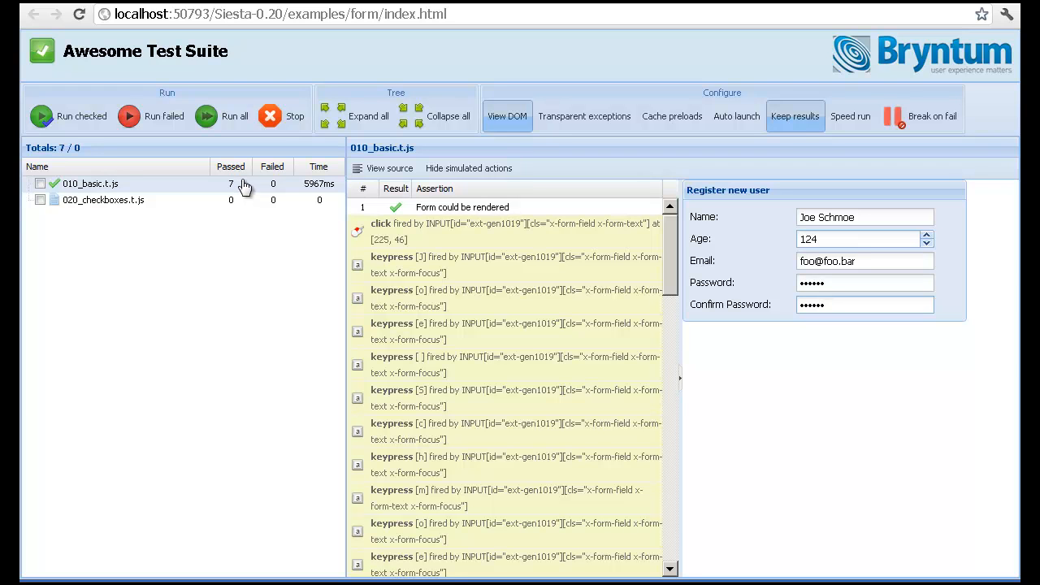
pyautogui.moveTo(215, 307)
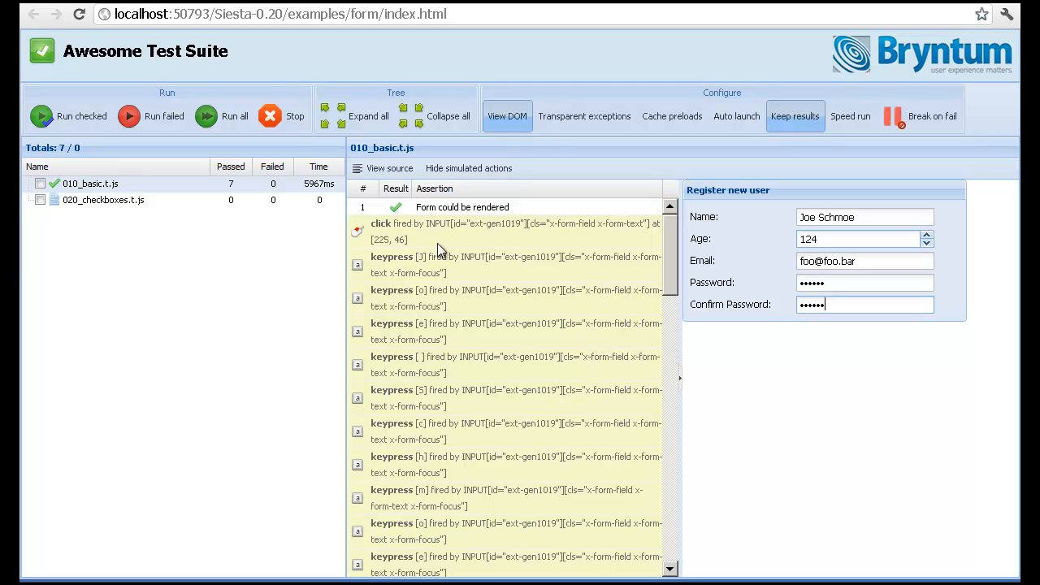
pyautogui.moveTo(469, 279)
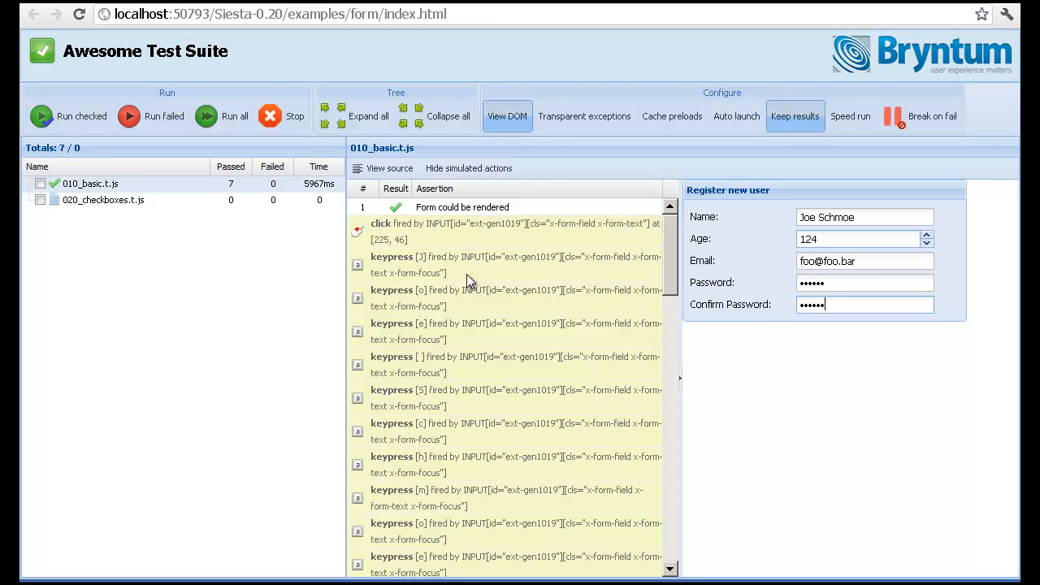
pyautogui.moveTo(436, 236)
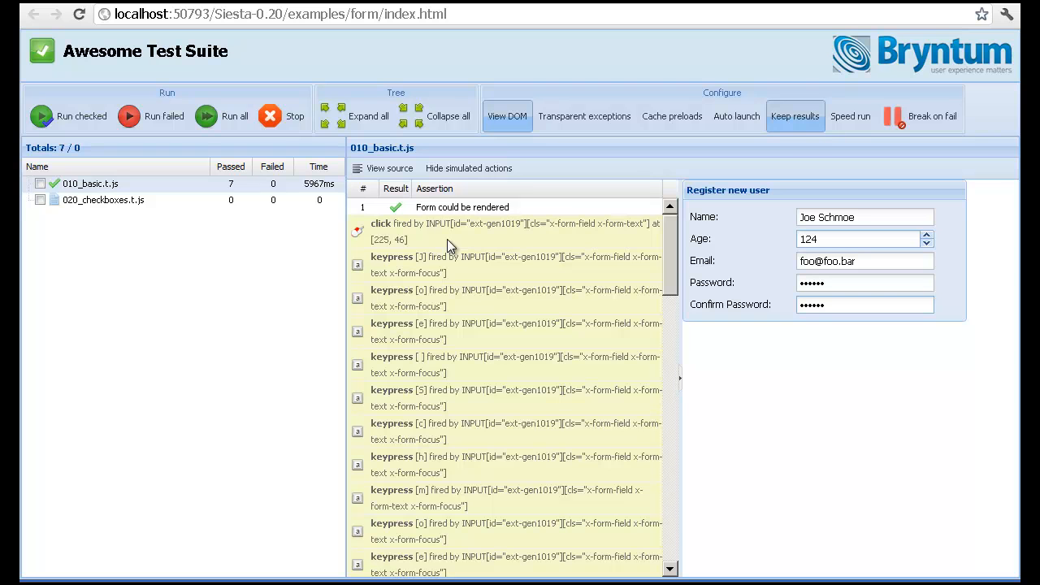
pyautogui.moveTo(382, 227)
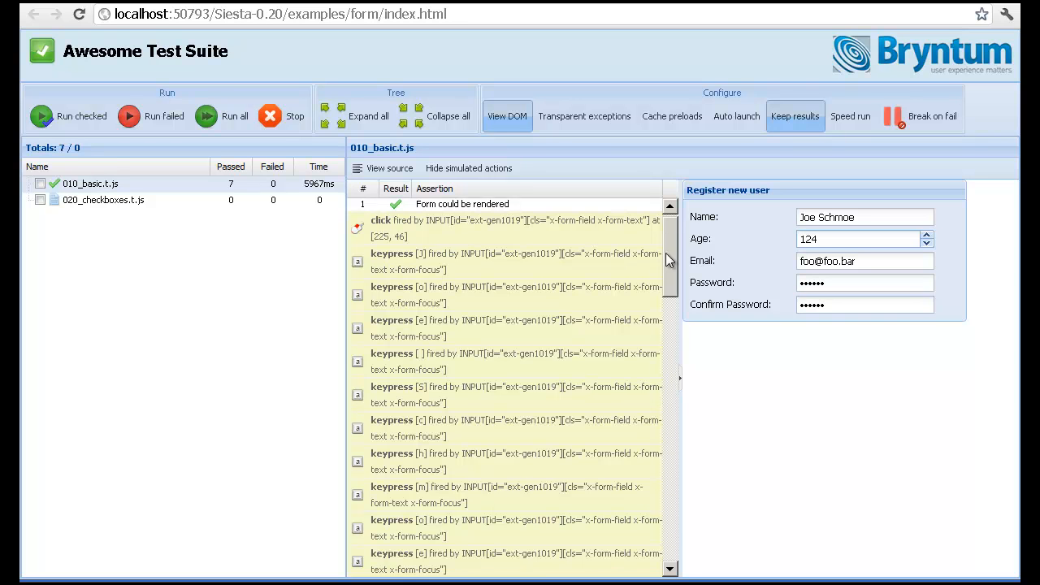
# Step: Scroll down the 010_basic.t.js results showing all 7 form assertions passed
pyautogui.scroll(-3)
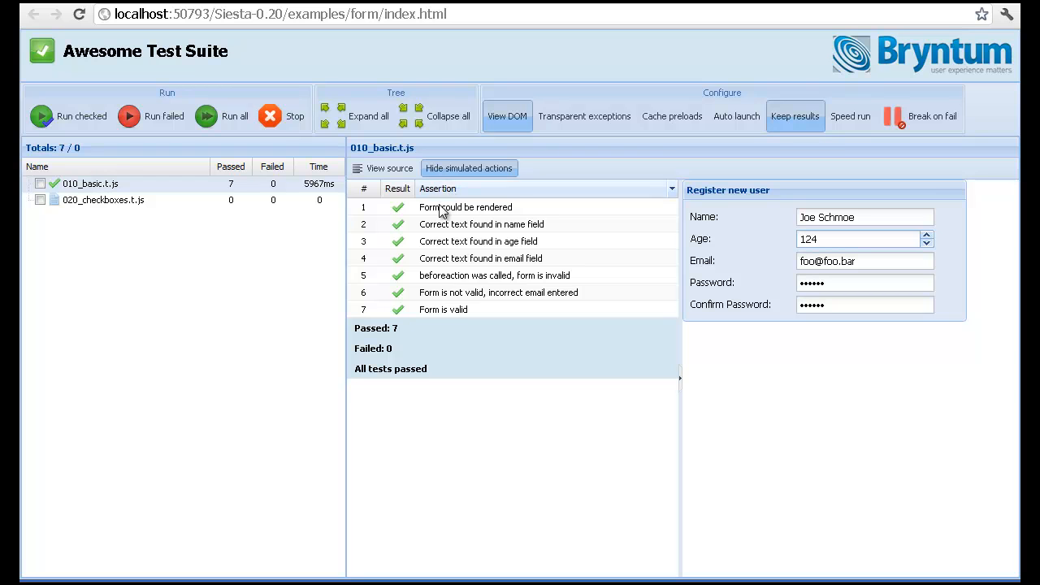
pyautogui.moveTo(436, 224)
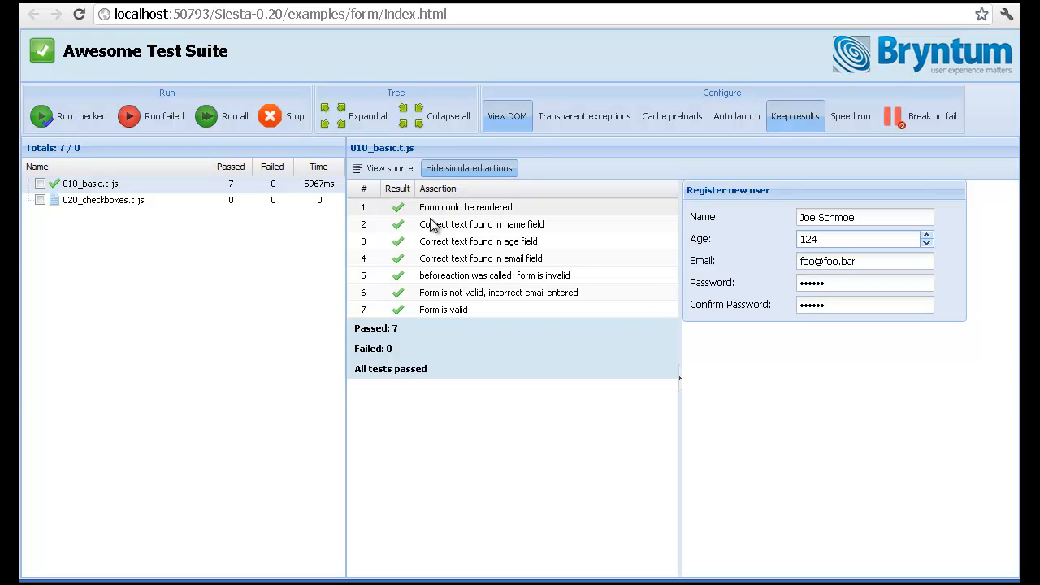
# Step: Run 020_checkboxes.t.js so the check/radio groups get ticked and its single assertion passes
pyautogui.click(234, 117)
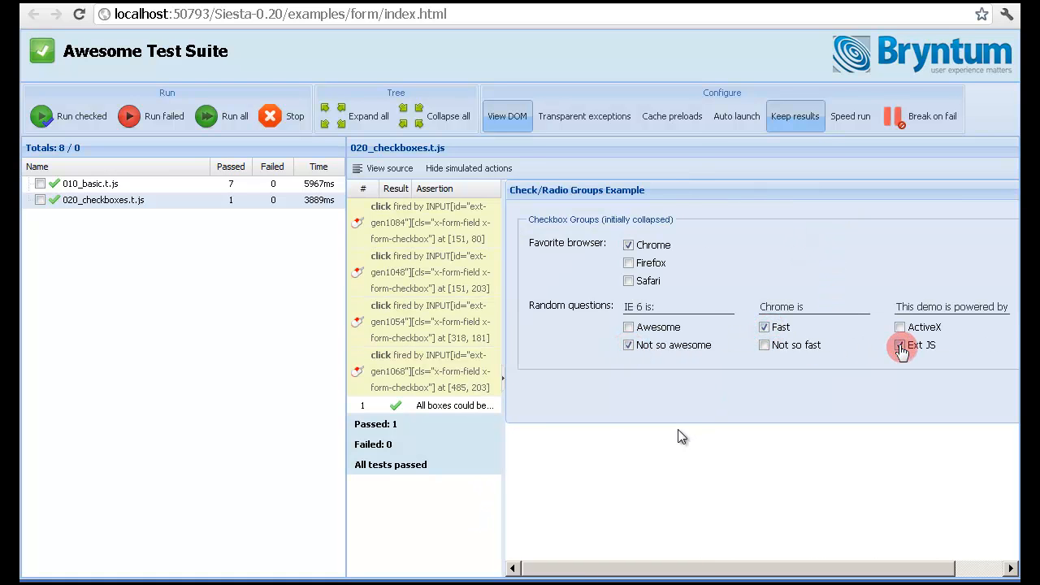
pyautogui.click(900, 345)
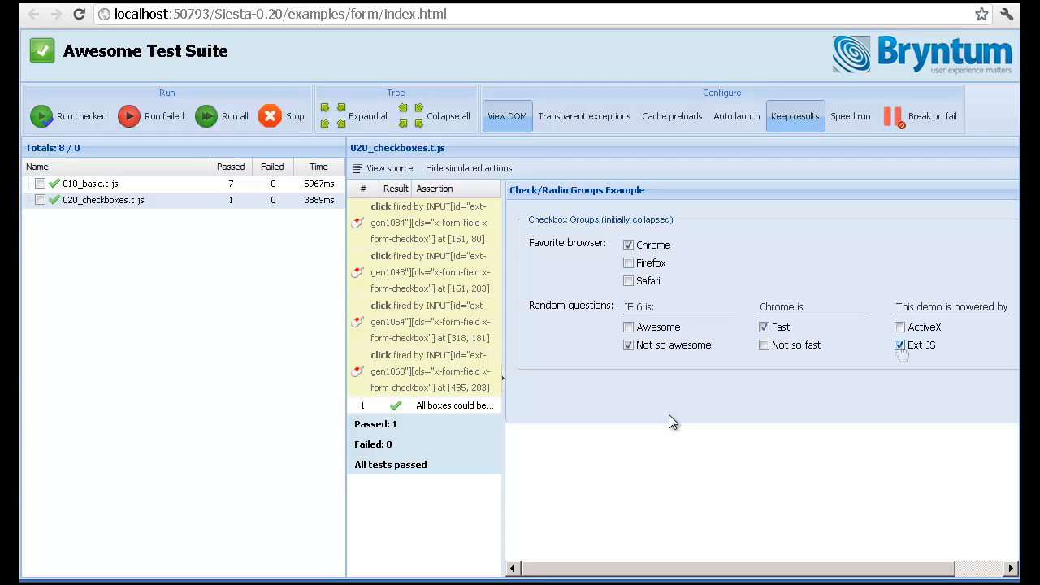
pyautogui.moveTo(598, 394)
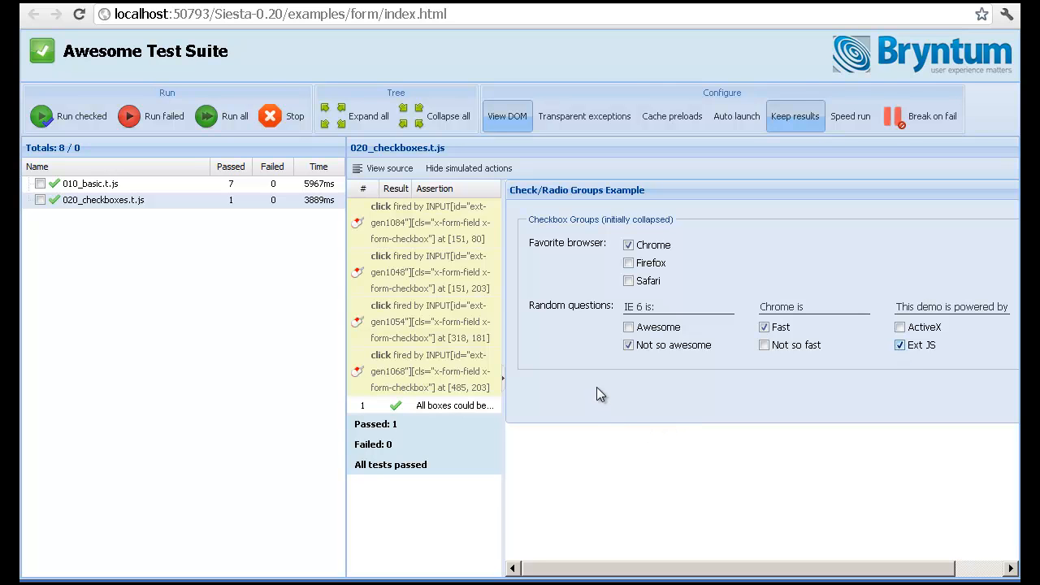
pyautogui.moveTo(598, 392)
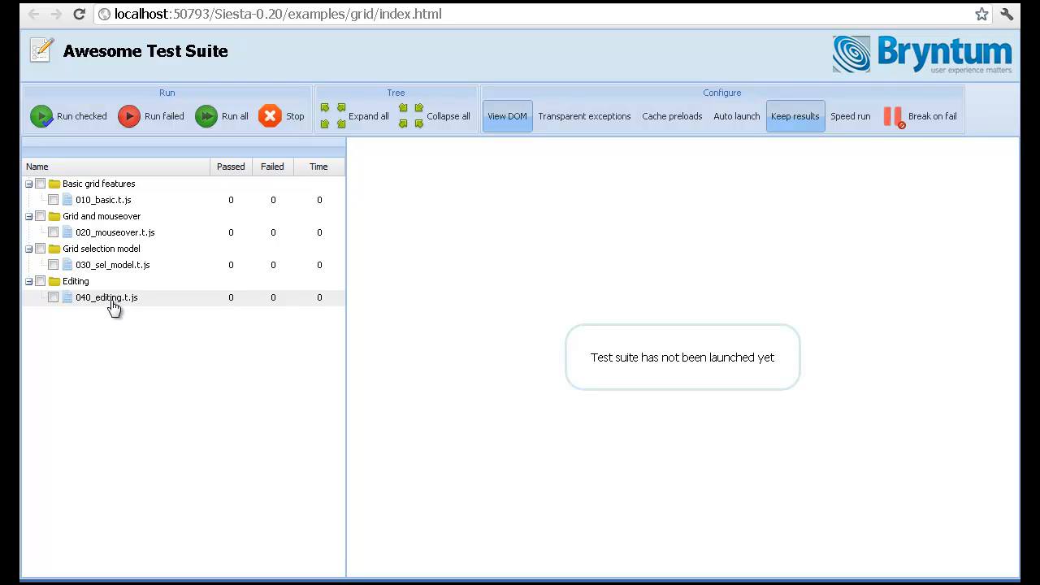
pyautogui.moveTo(116, 307)
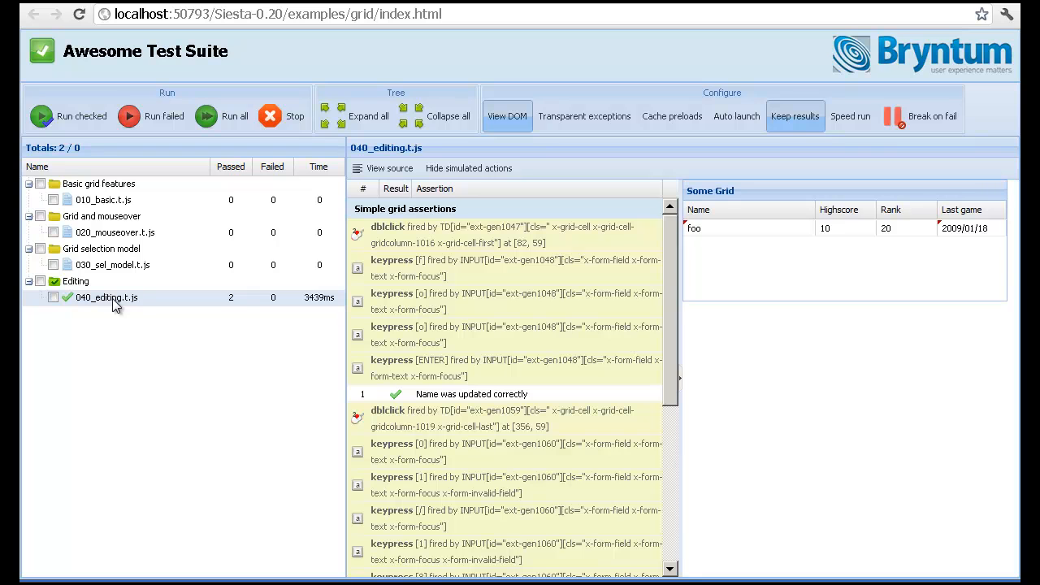
# Step: Run the grid 040_editing.t.js test to verify the name edit with two passing assertions
pyautogui.click(467, 168)
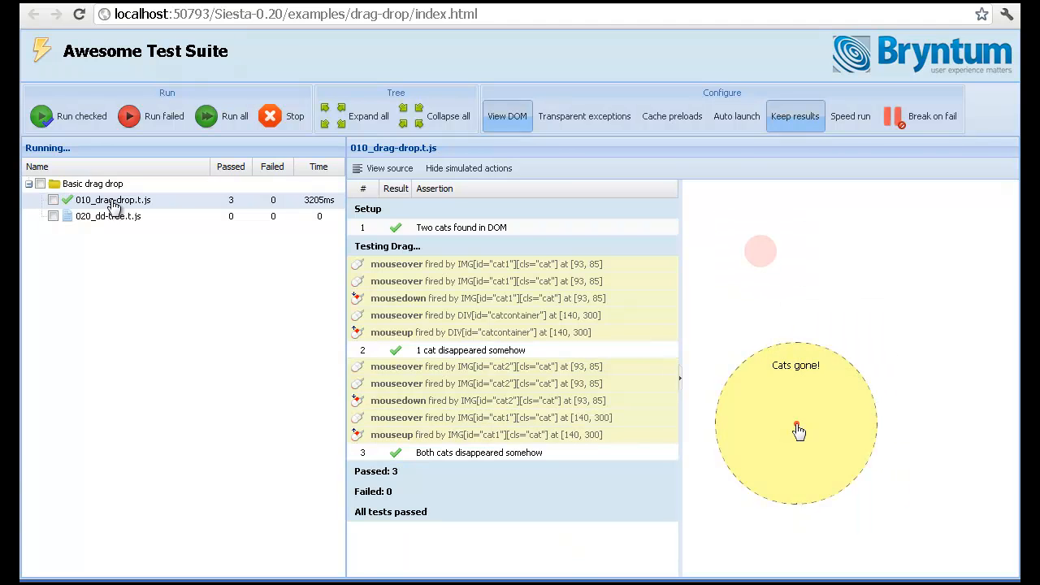
# Step: Display the 010_drag-drop.t.js source and scroll through its t.drag calls and DropTarget setup
pyautogui.click(389, 167)
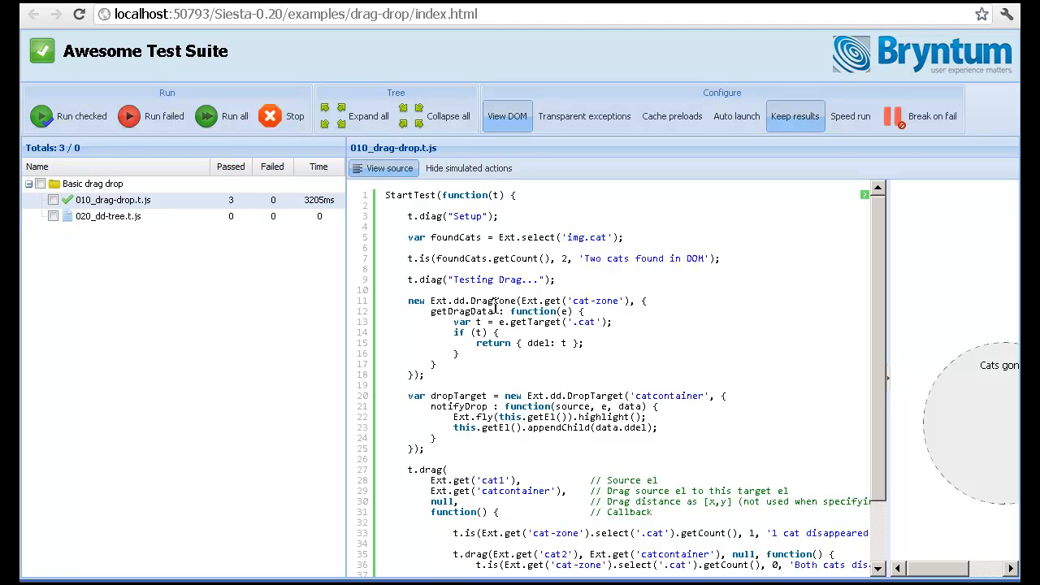
pyautogui.scroll(-3)
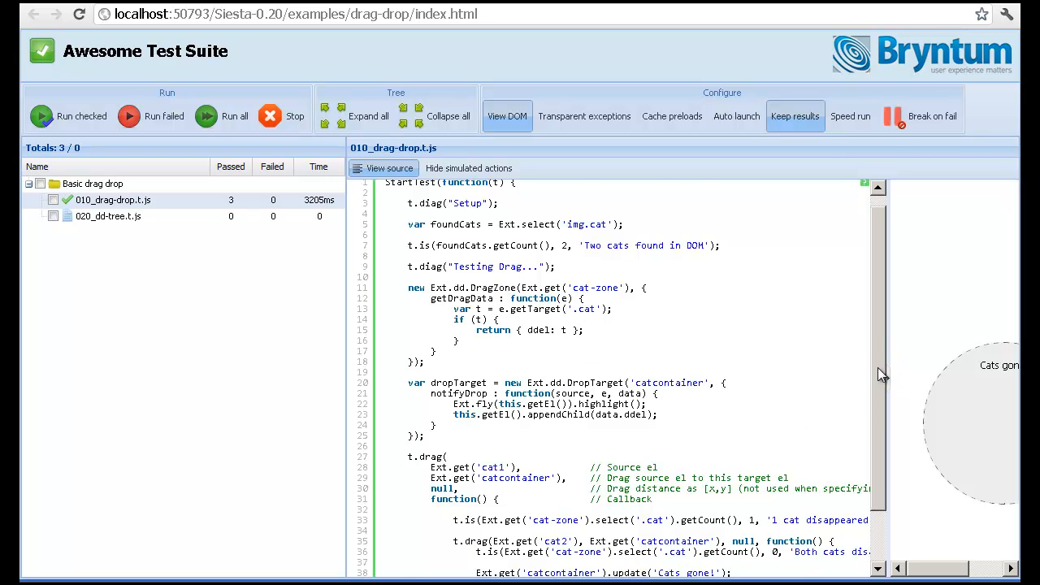
pyautogui.scroll(-3)
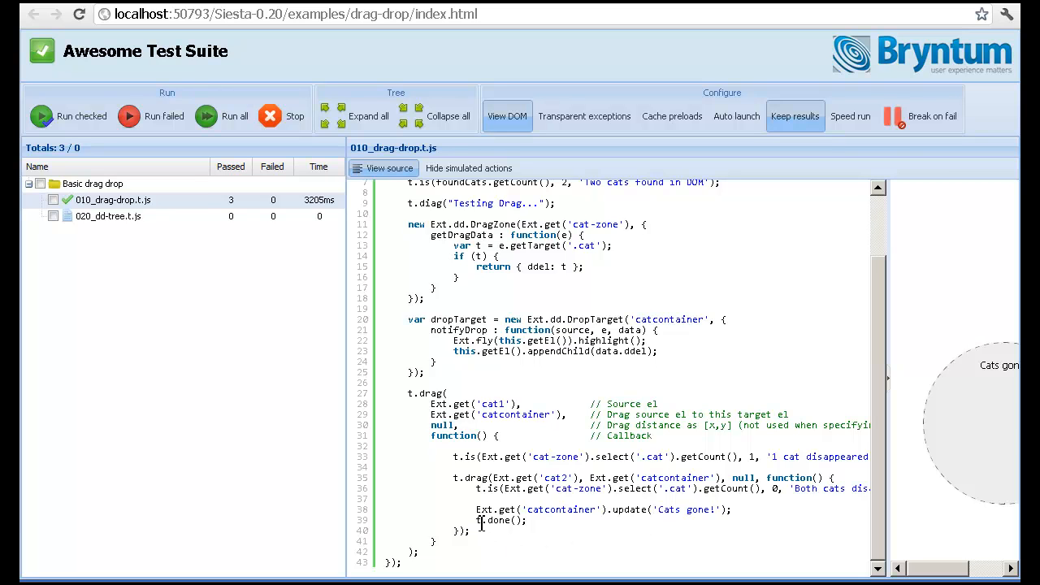
pyautogui.moveTo(279, 331)
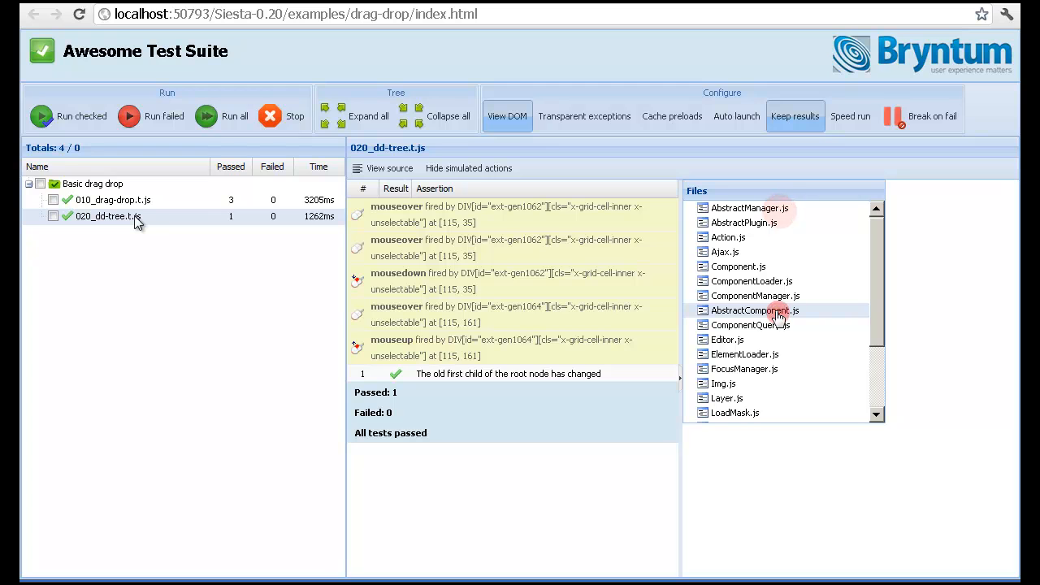
pyautogui.moveTo(617, 254)
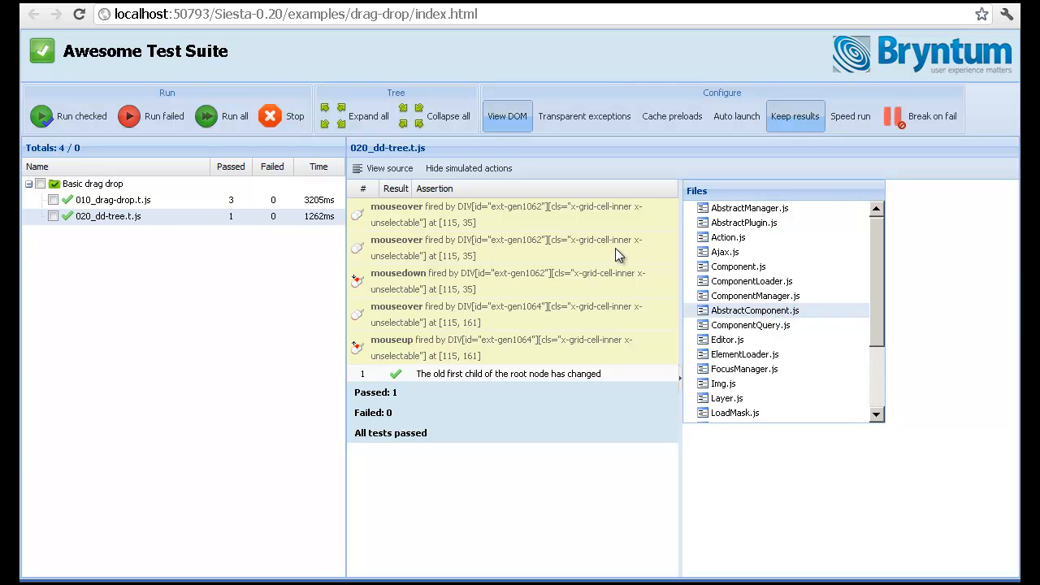
pyautogui.moveTo(432, 410)
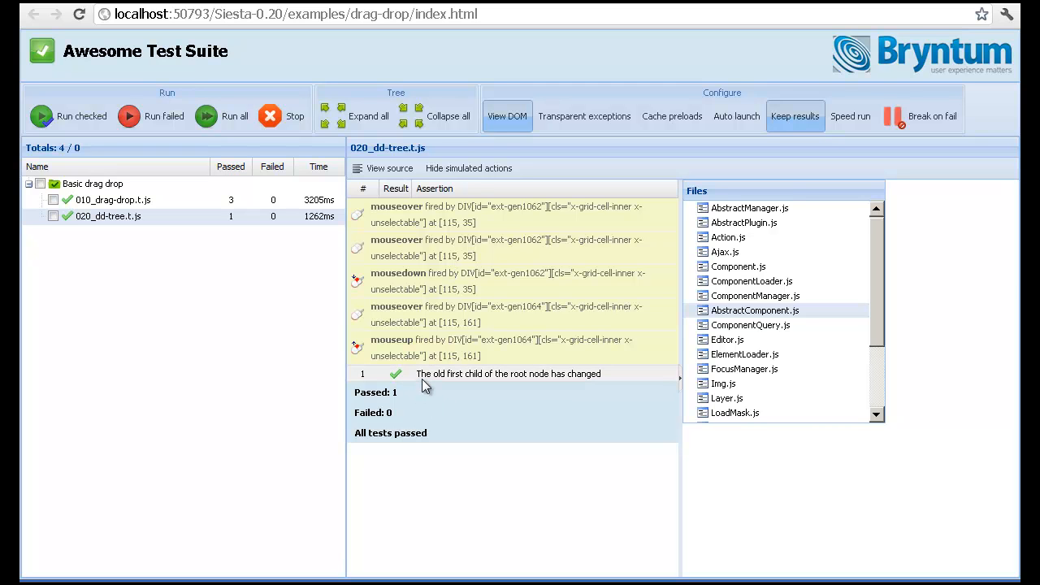
pyautogui.moveTo(405, 221)
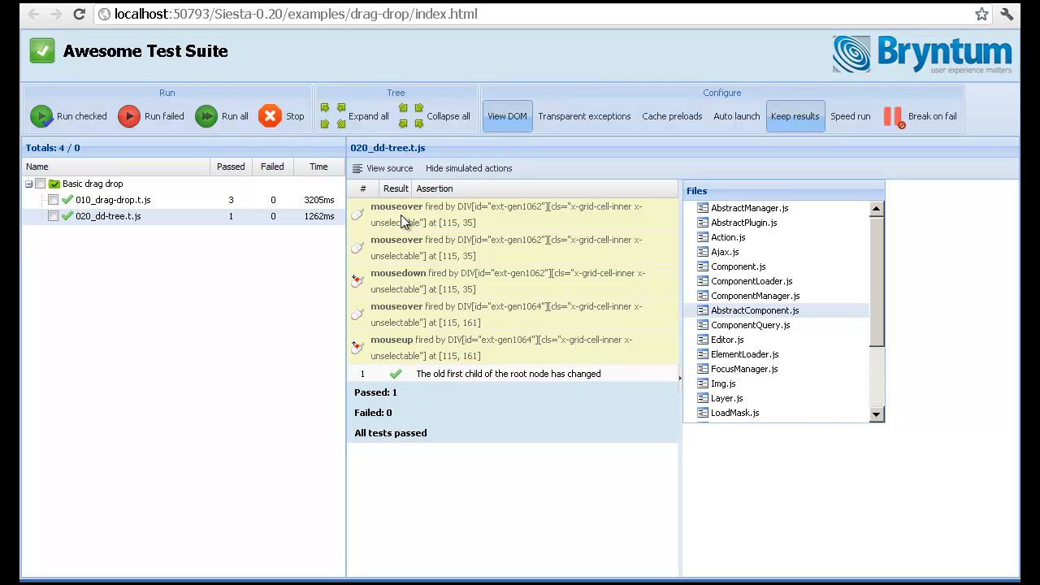
pyautogui.moveTo(406, 224)
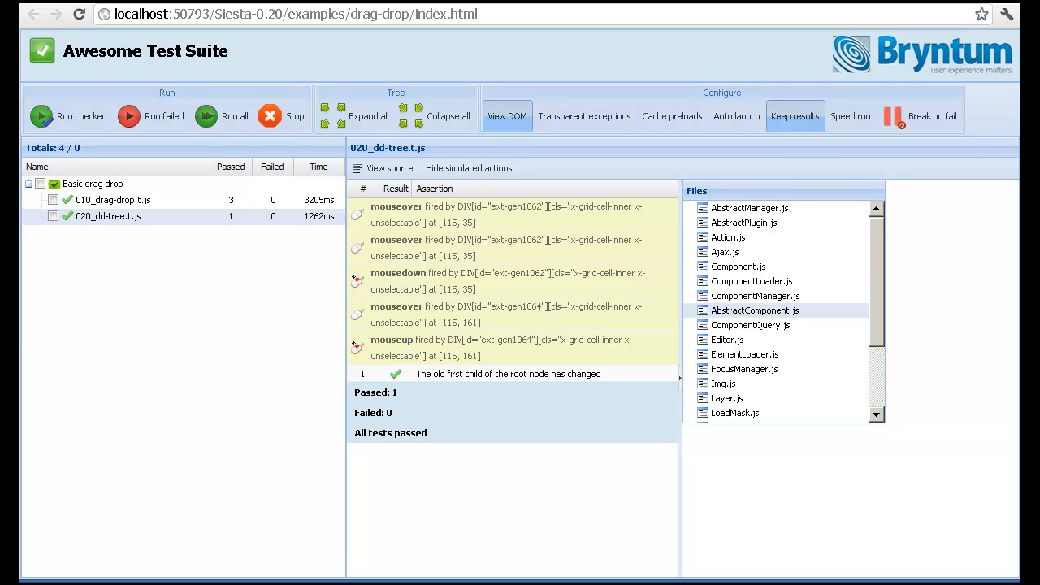
pyautogui.moveTo(439, 338)
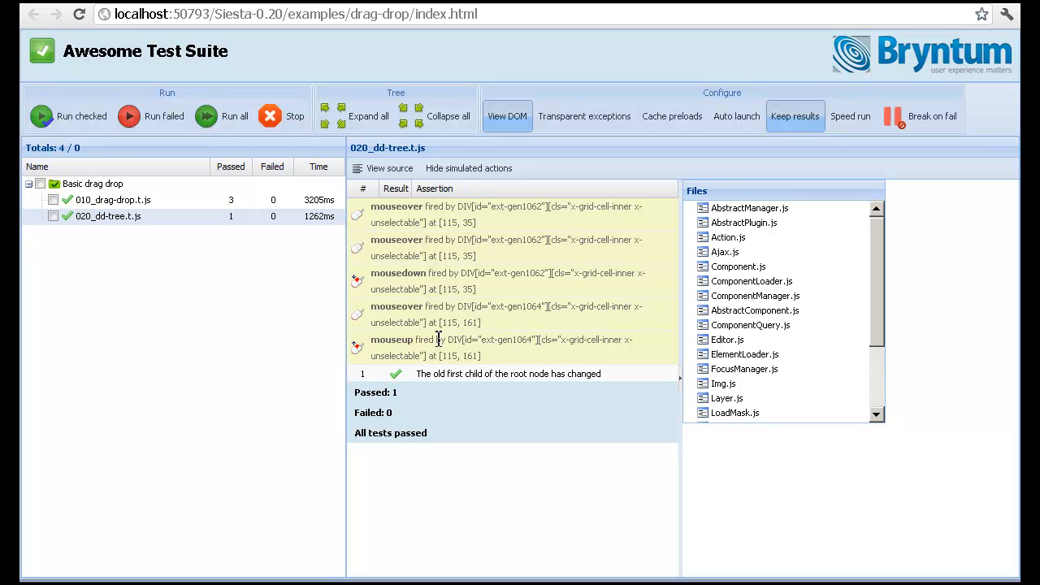
pyautogui.moveTo(438, 339)
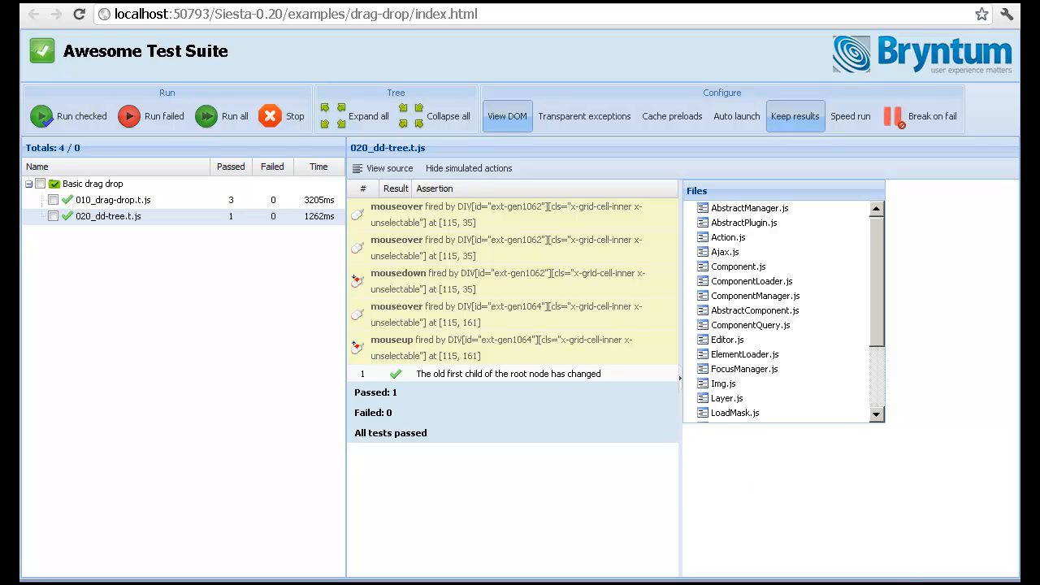